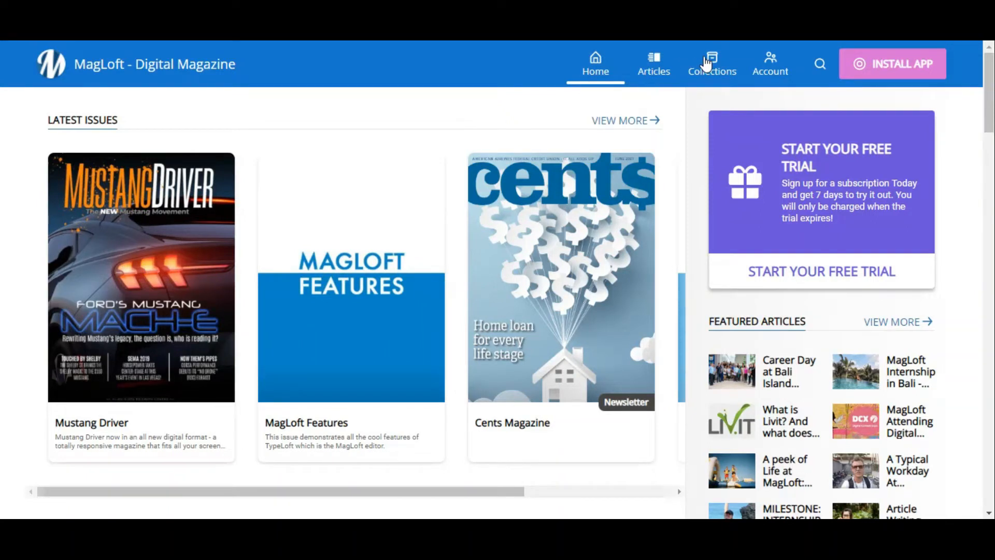
Browse the reader site's collections list, then go to the Account sign-in page.
left_click(711, 63)
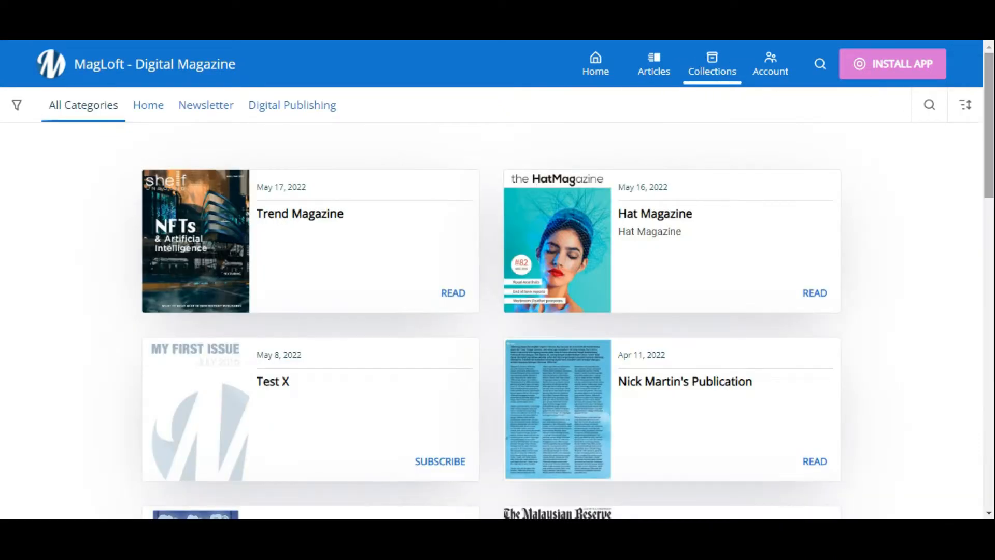
scroll("down", 3)
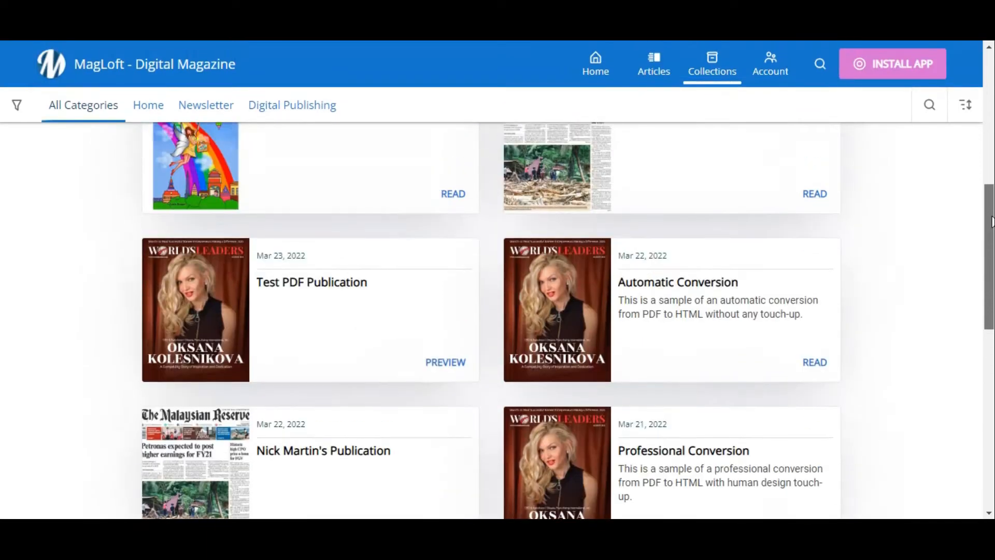
left_click(770, 63)
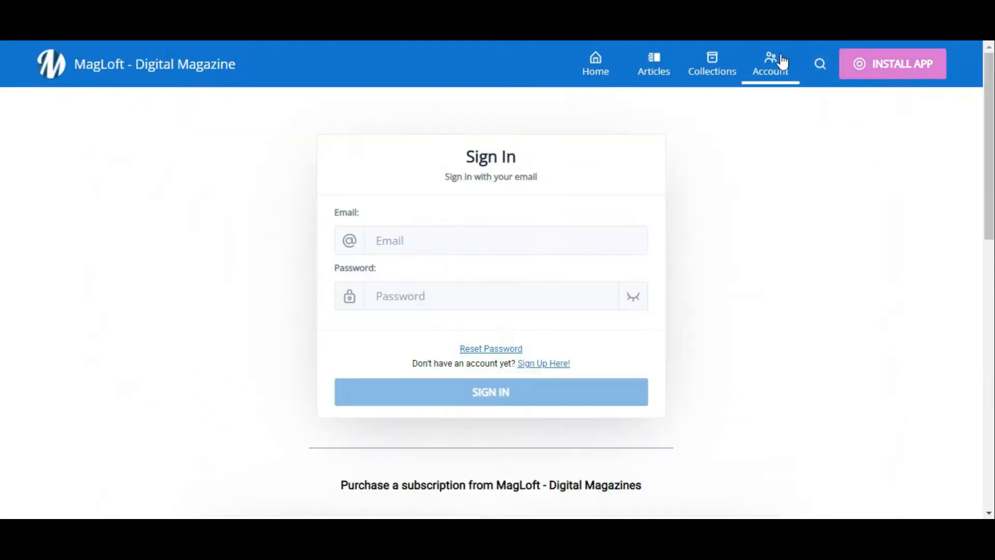
Sign in to admin with the saved natasha email and open Content Classifications.
type("natasha")
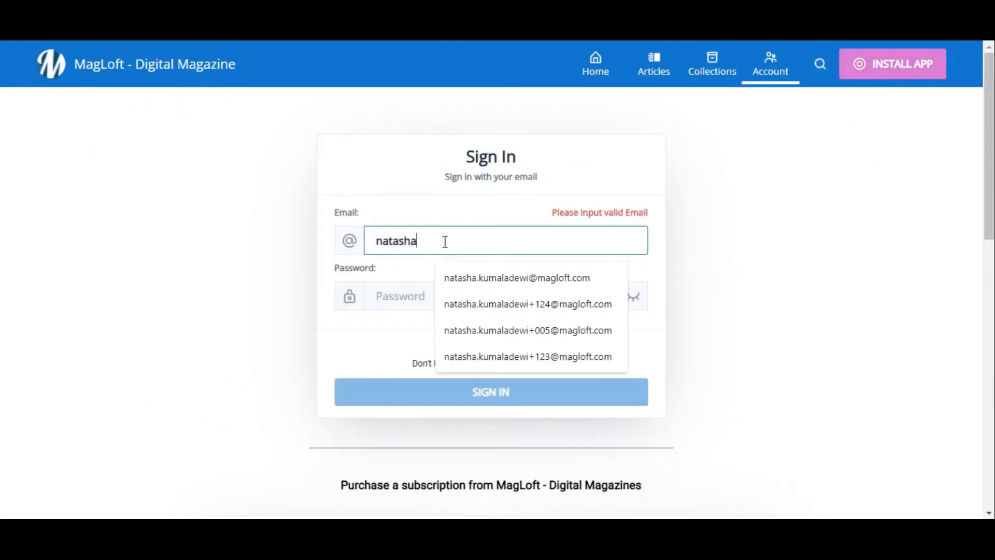
left_click(712, 63)
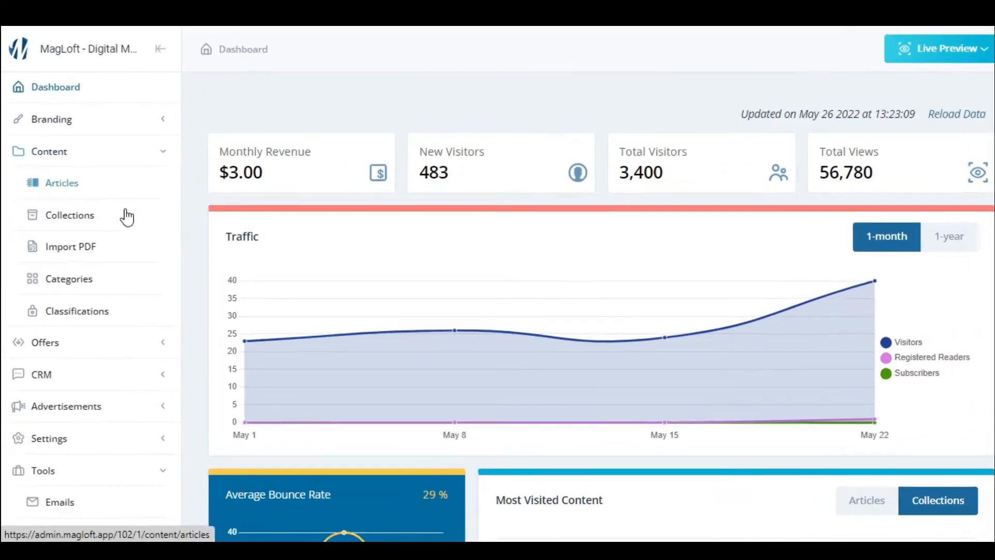
left_click(77, 310)
type("Grad")
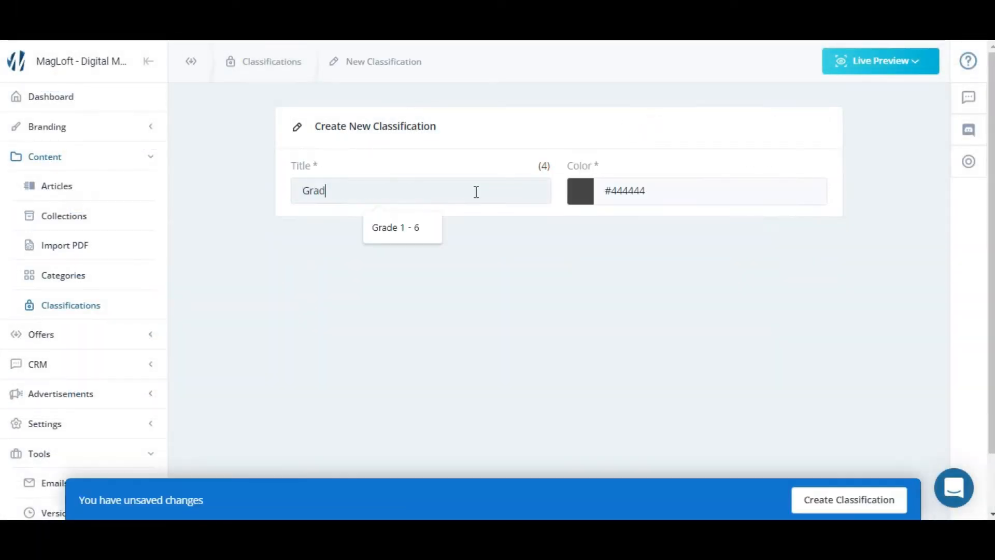
Create 'Grade 1 - 6', link four articles, and select three unlinked collections.
left_click(848, 499)
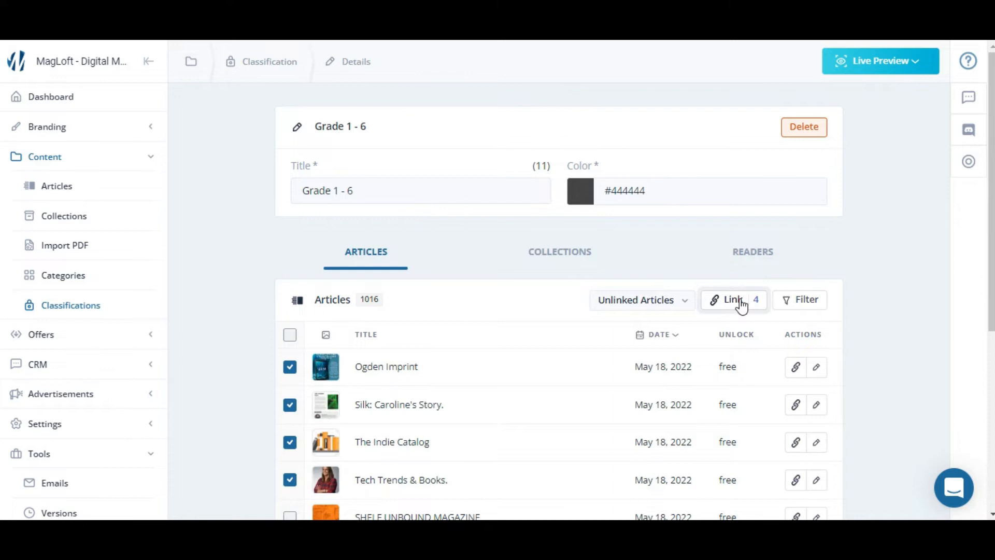
left_click(558, 251)
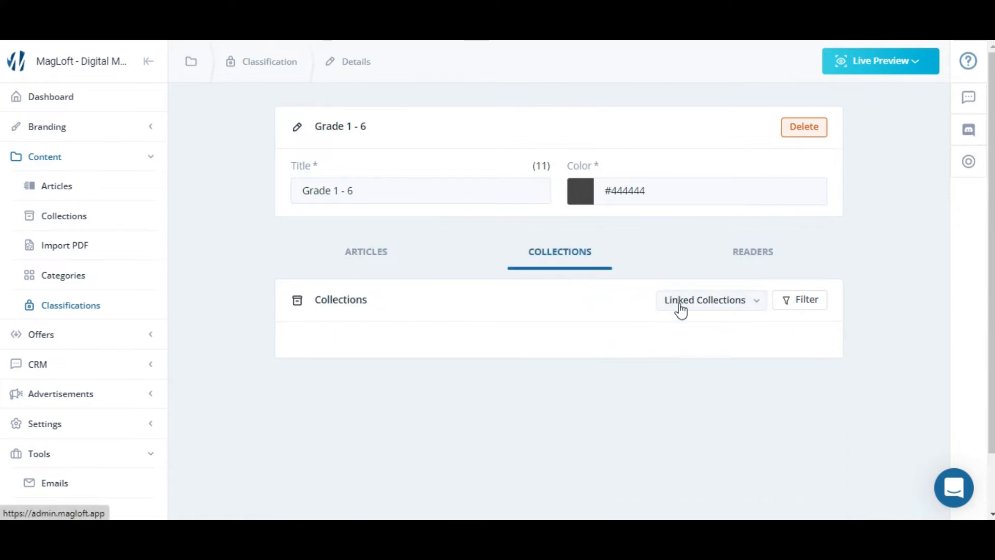
left_click(707, 300)
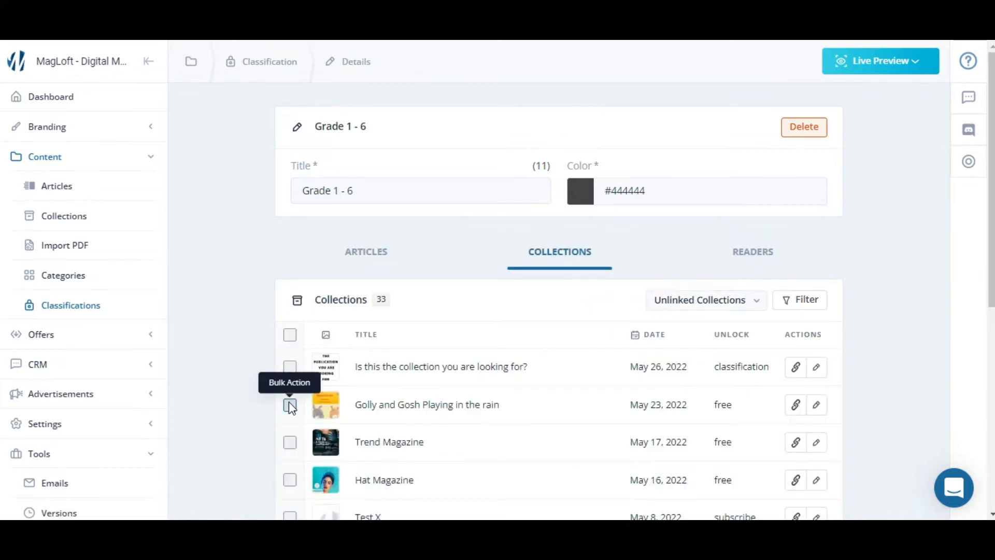
left_click(753, 251)
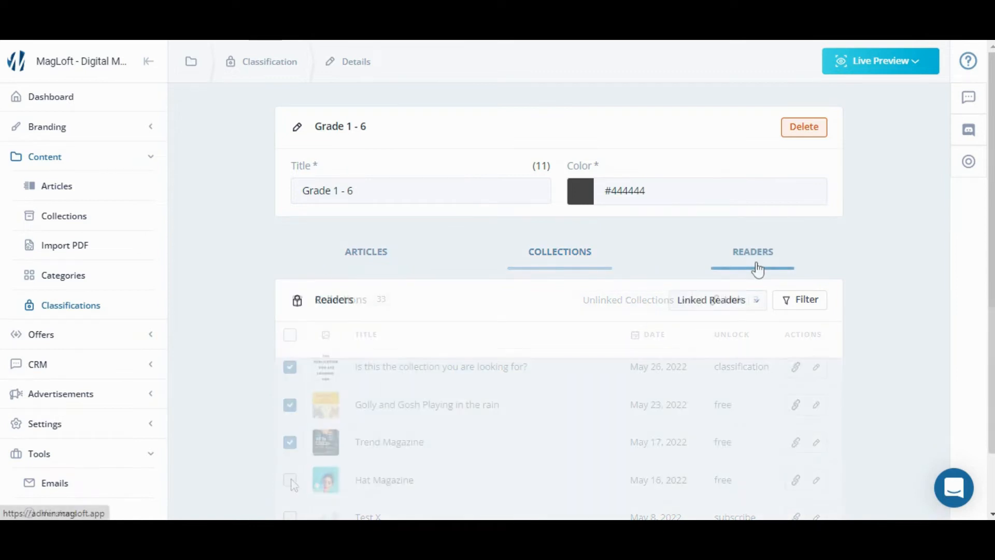
Link twelve unlinked readers to Grade 1 - 6, then view the admin articles list.
left_click(714, 299)
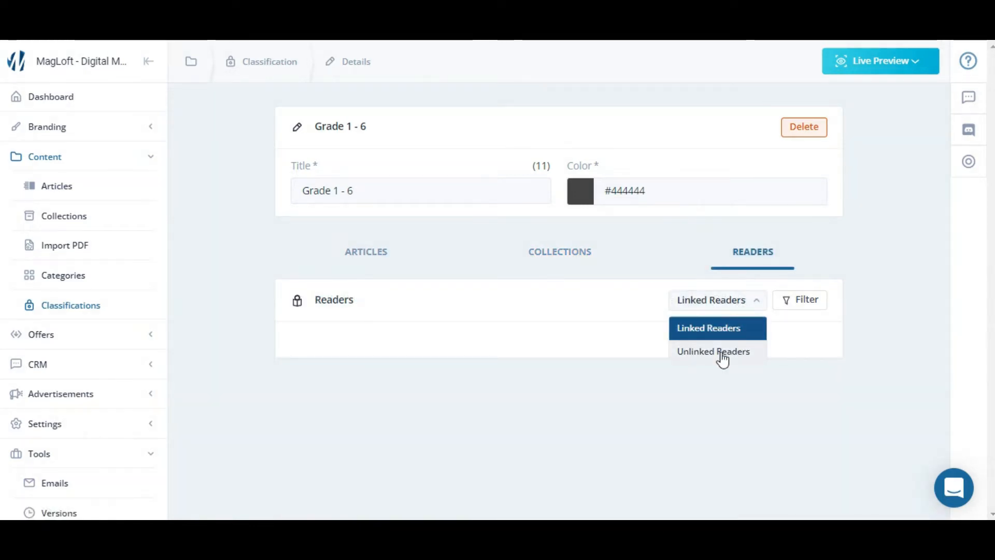
left_click(713, 351)
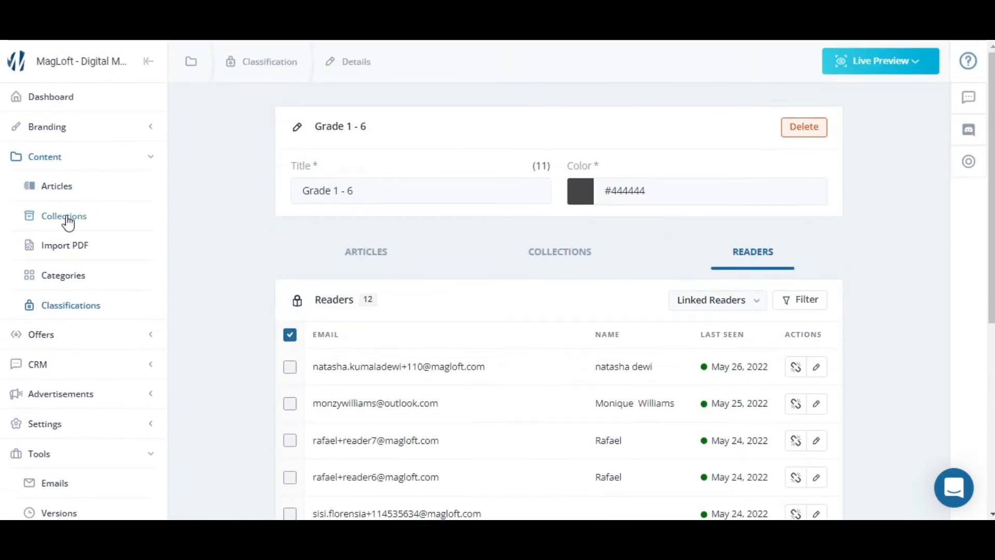
left_click(56, 186)
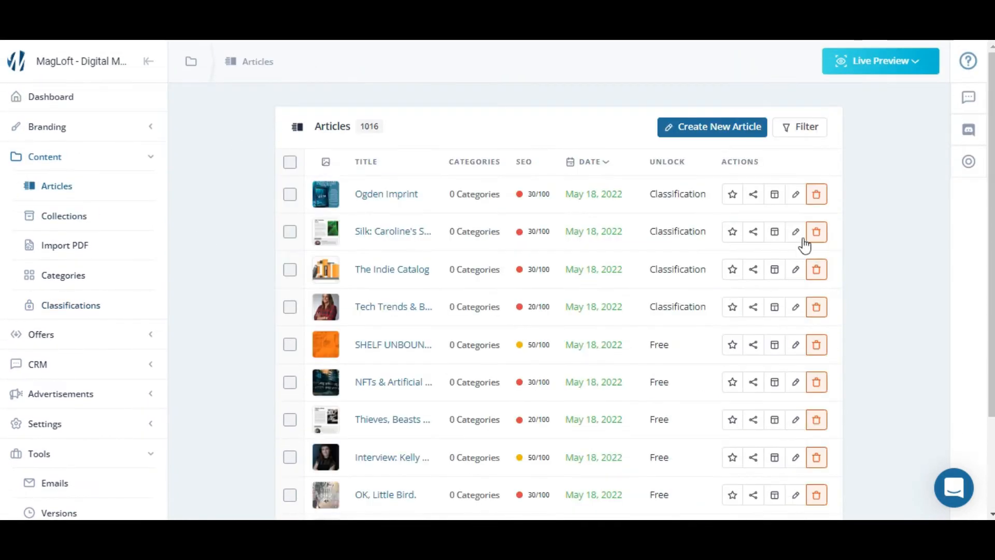
Check Grade 1 - 6 in Ogden Imprint's Classifications dropdown, then open the reader site.
left_click(795, 194)
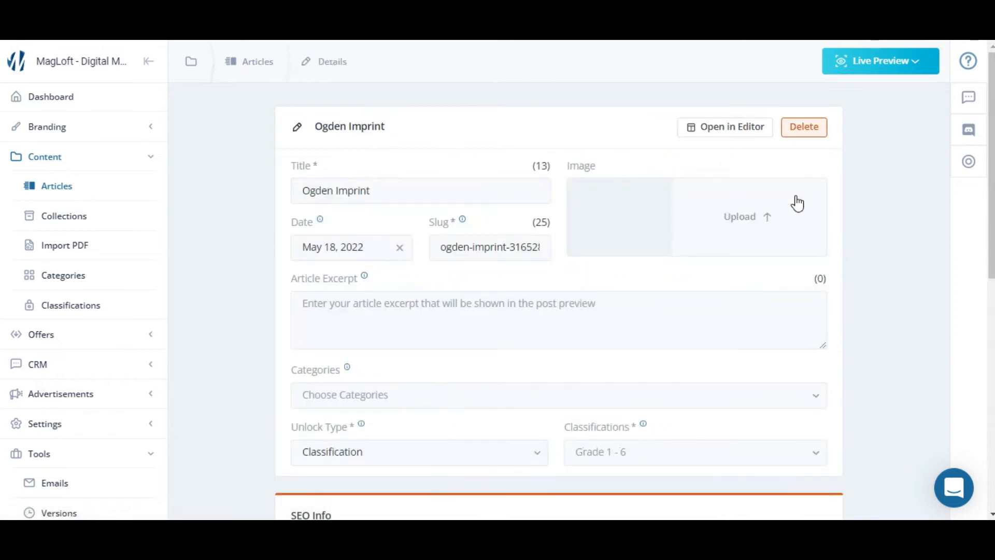
scroll("down", 3)
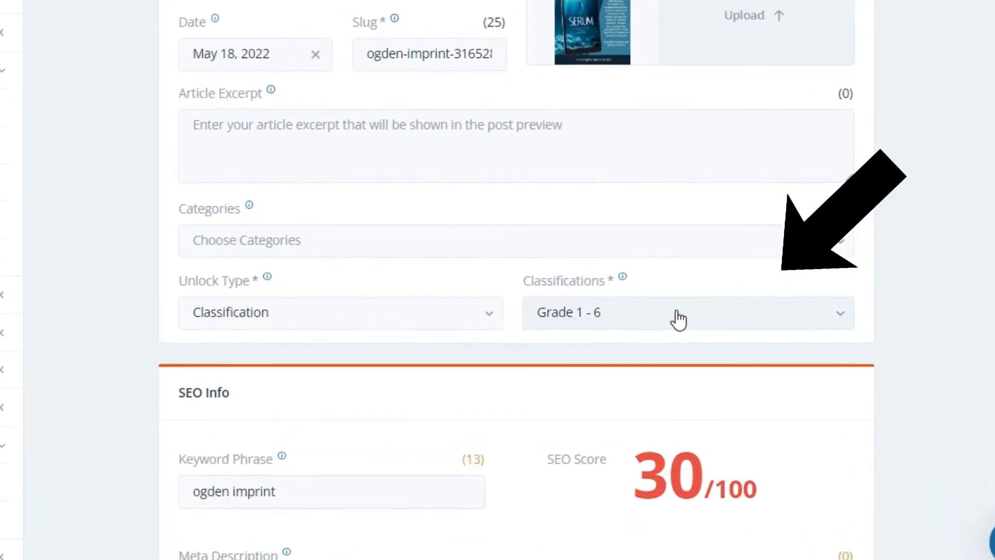
left_click(679, 312)
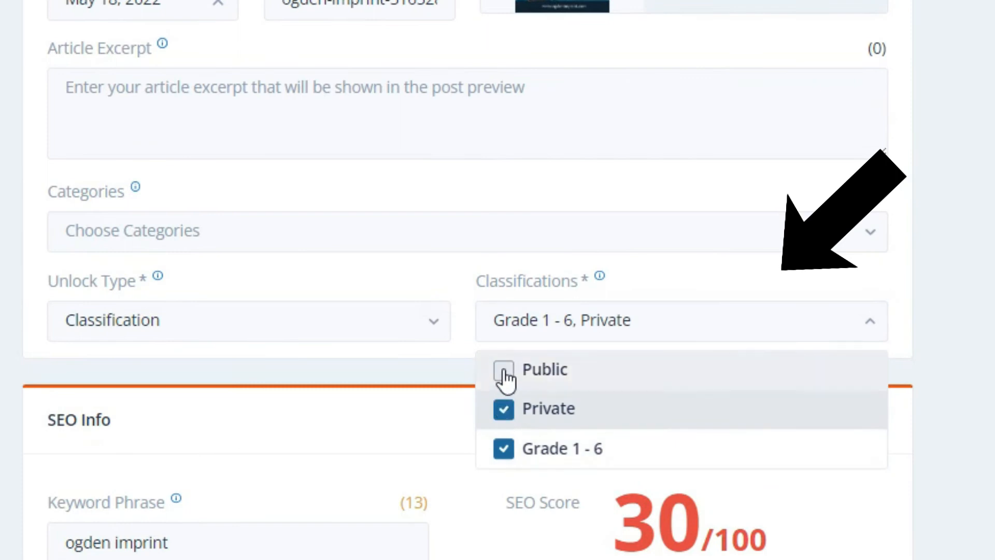
left_click(503, 370)
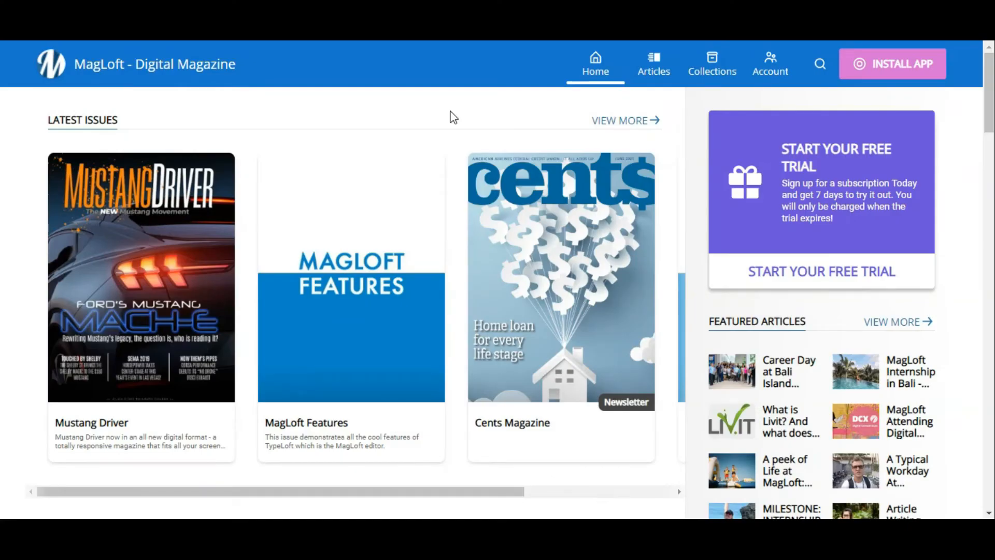
Scroll through the reader site's collections, then return to the Account sign-in page.
left_click(712, 63)
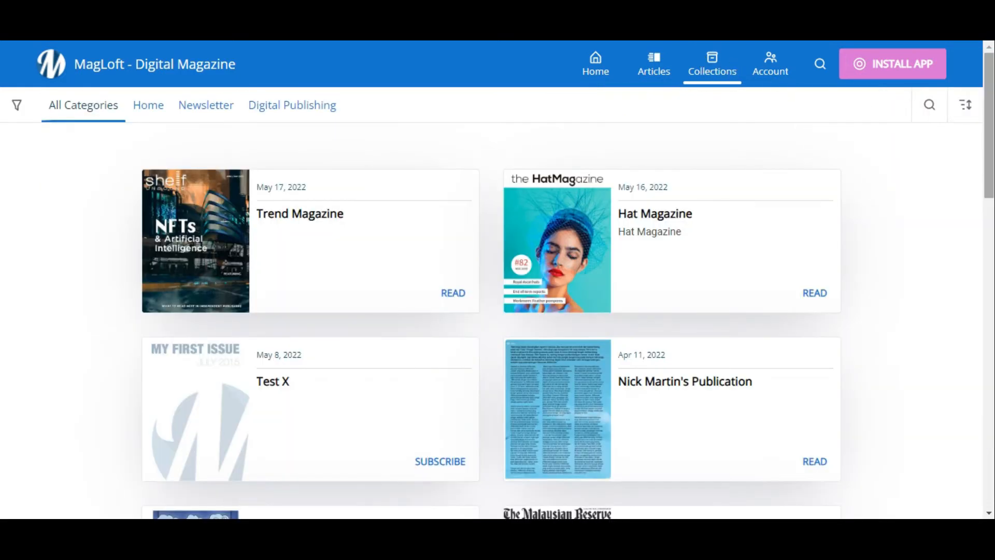
scroll("down", 3)
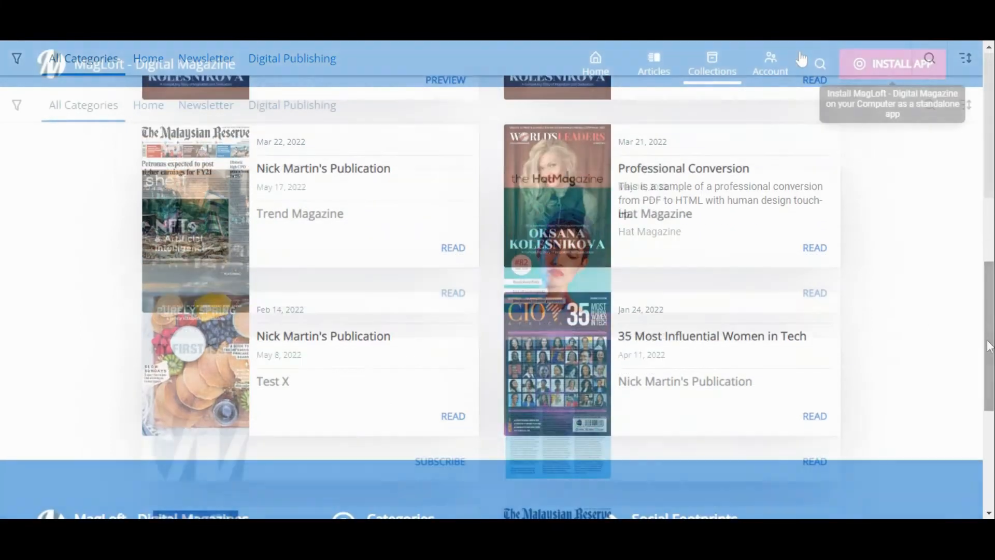
left_click(770, 63)
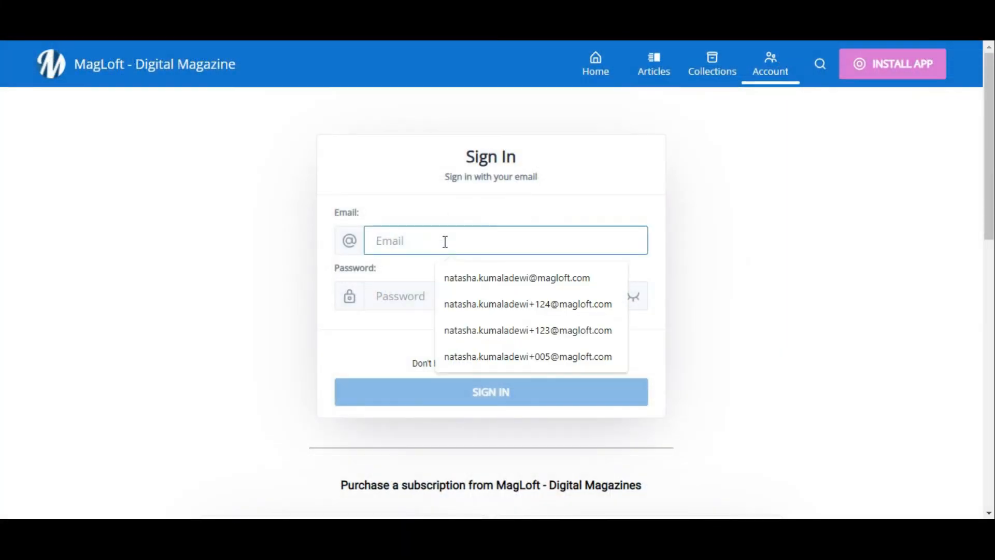